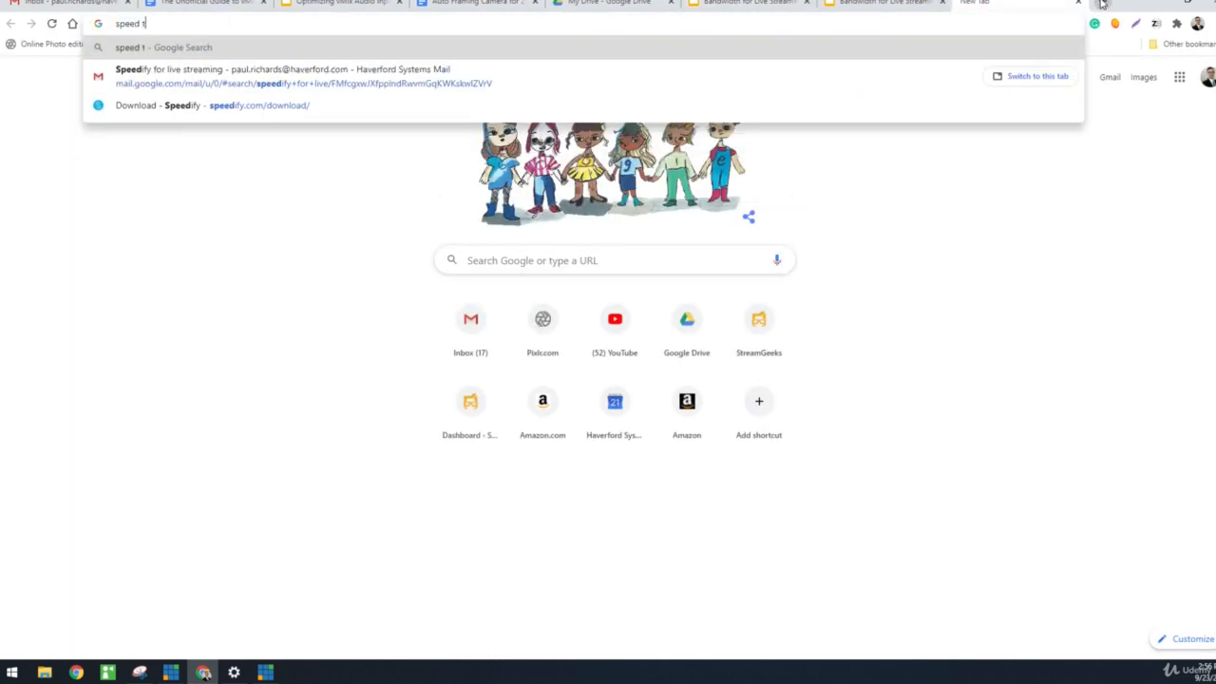
Search Google for 'speed test' and run the built-in internet speed test.
key("Return")
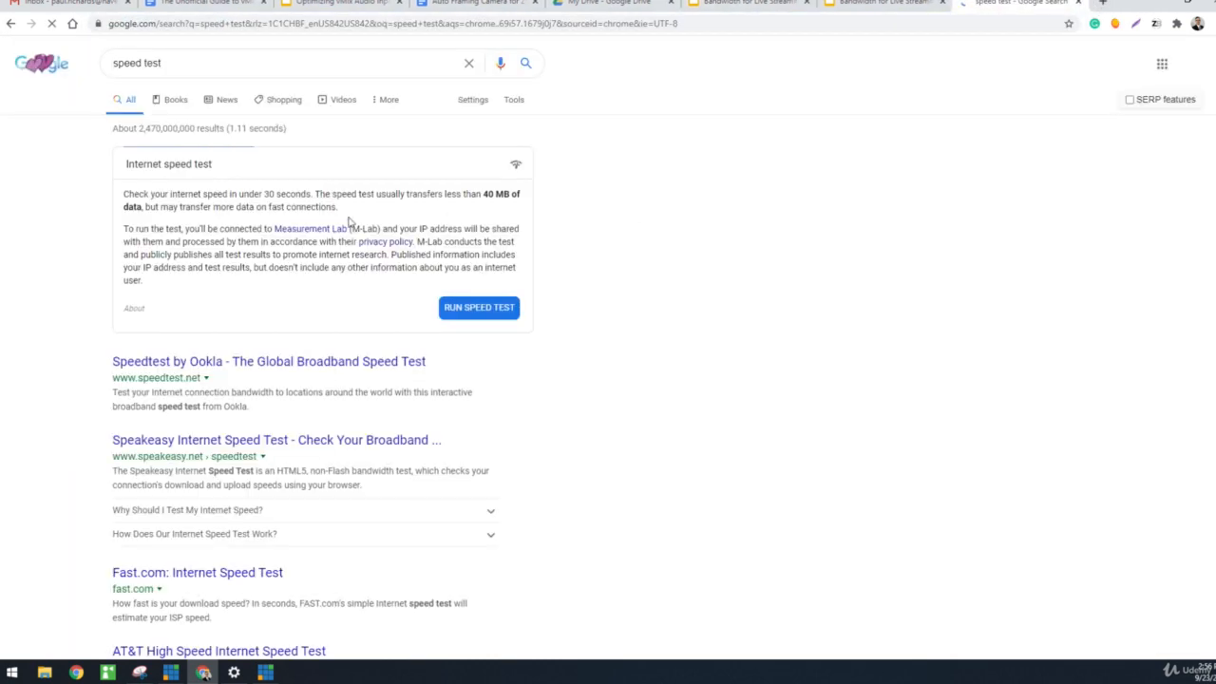
left_click(479, 307)
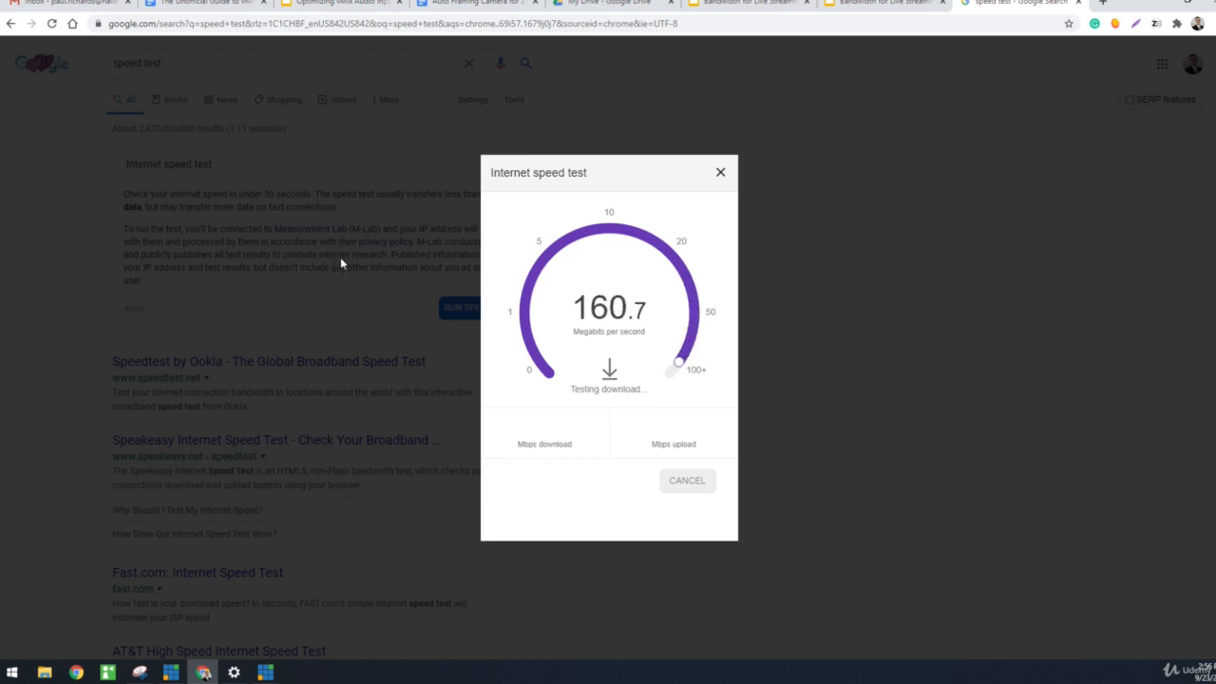